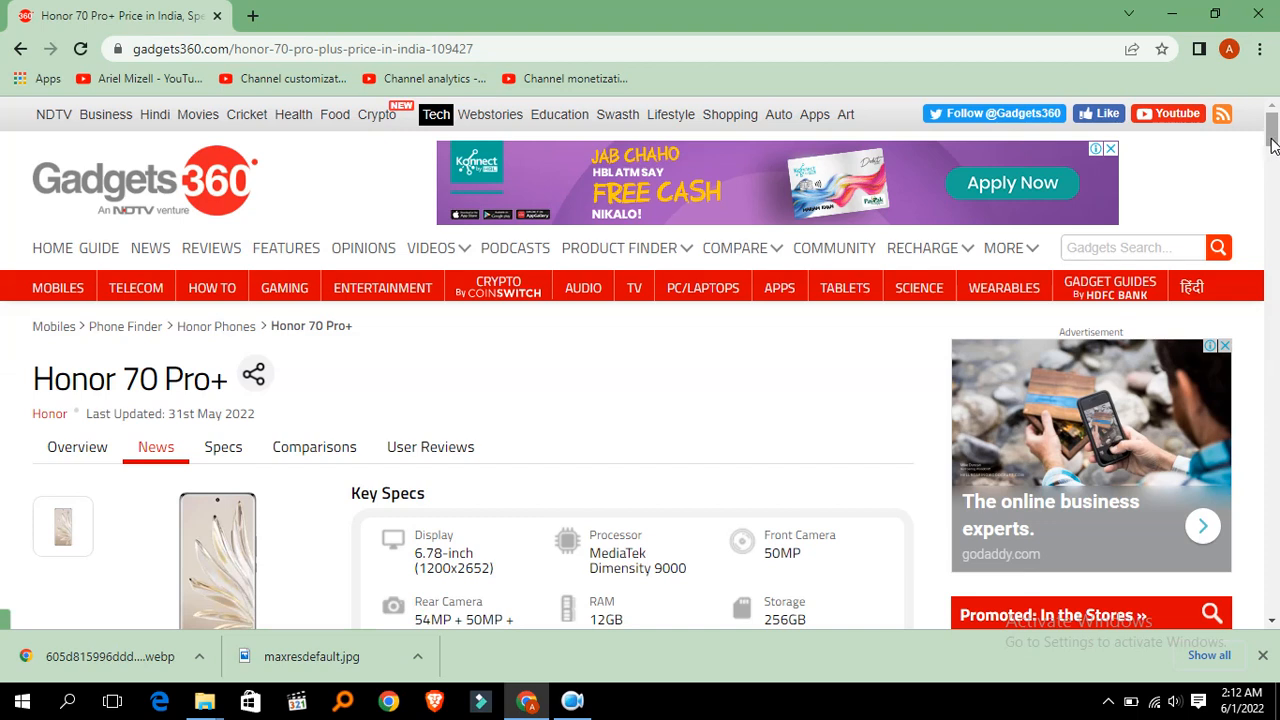
Step: Scroll the Honor 70 Pro+ page to show the full Key Specs box and Latest News heading
{"action": "scroll", "scroll_direction": "down", "scroll_amount": 3}
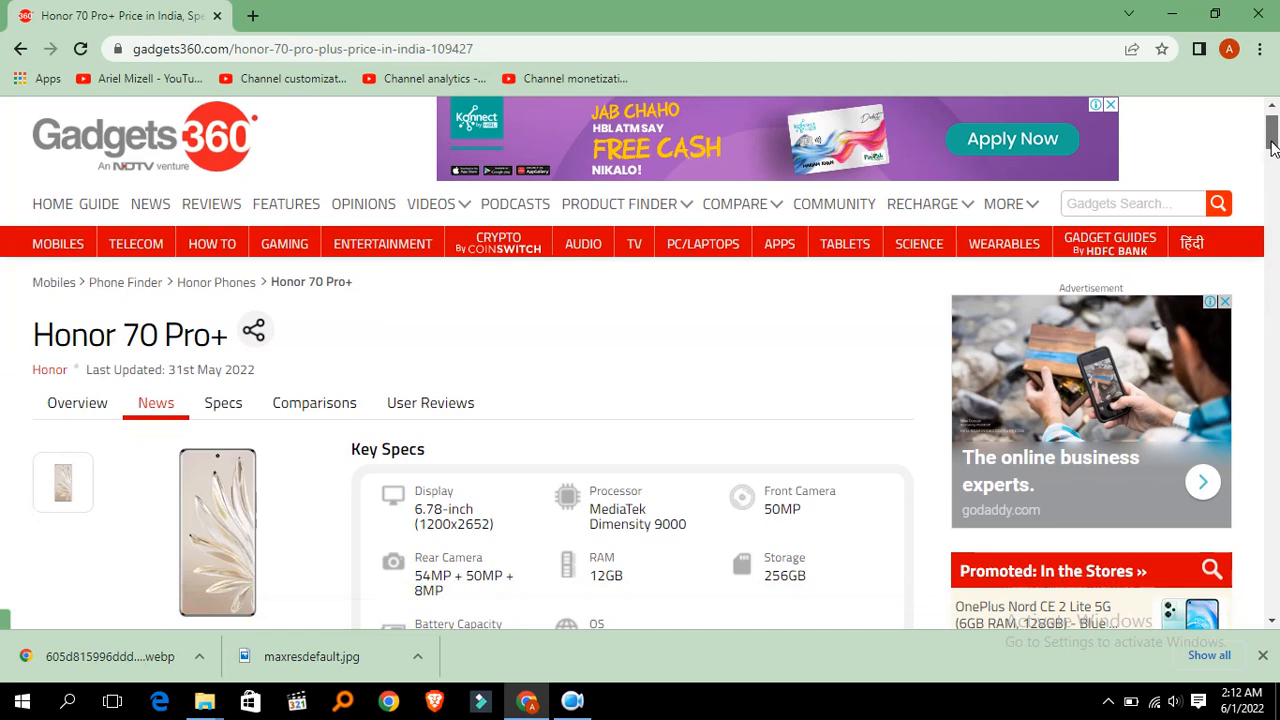
{"action": "scroll", "scroll_direction": "down", "scroll_amount": 3}
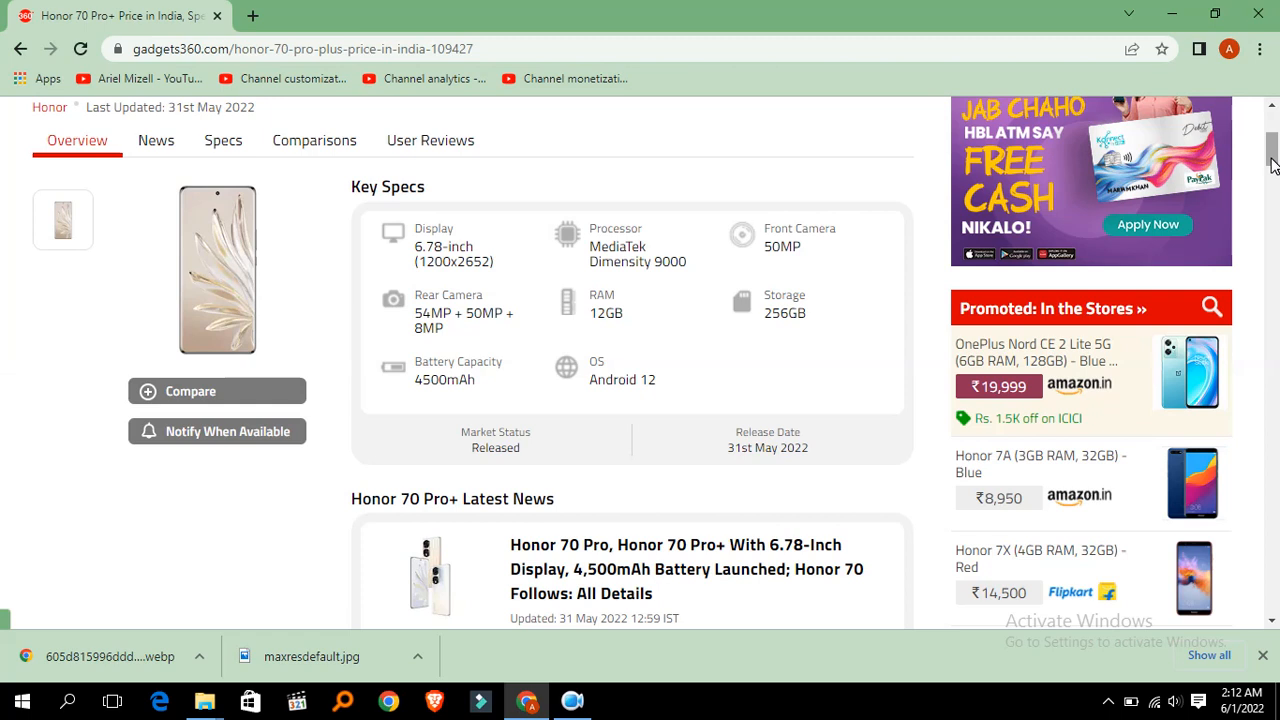
{"action": "mouse_move", "coordinate": [1262, 221]}
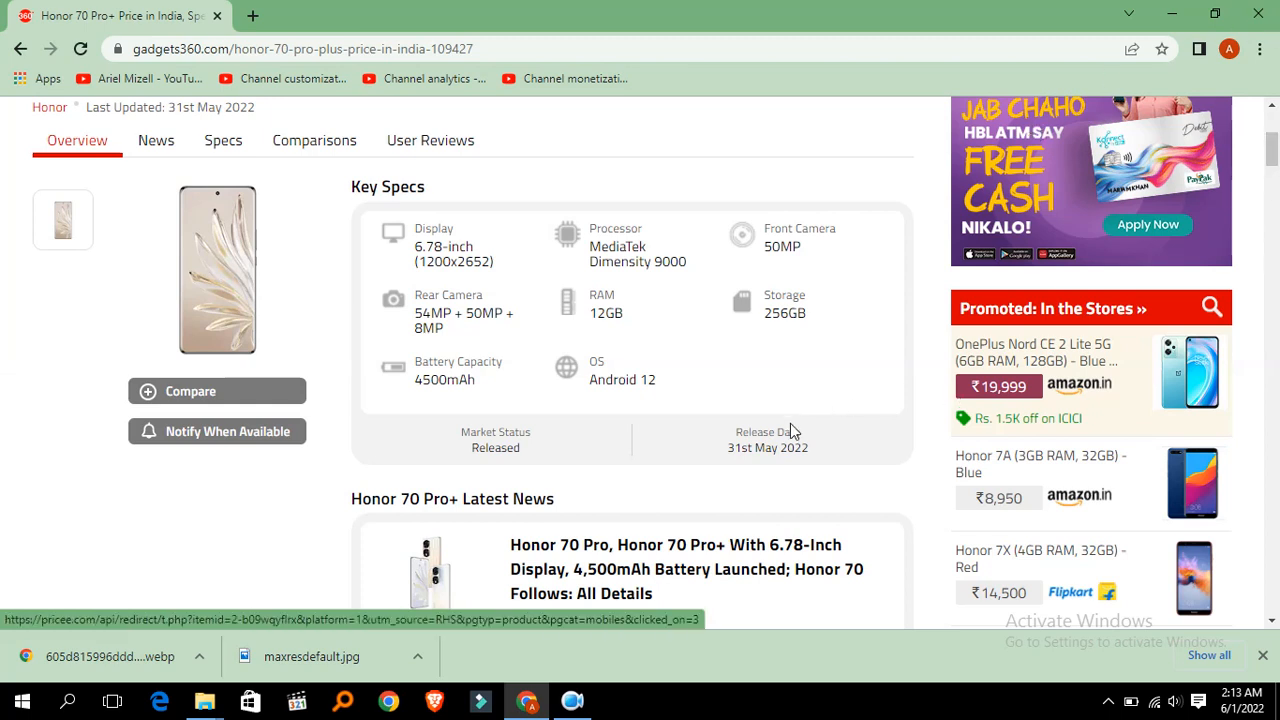
{"action": "mouse_move", "coordinate": [793, 463]}
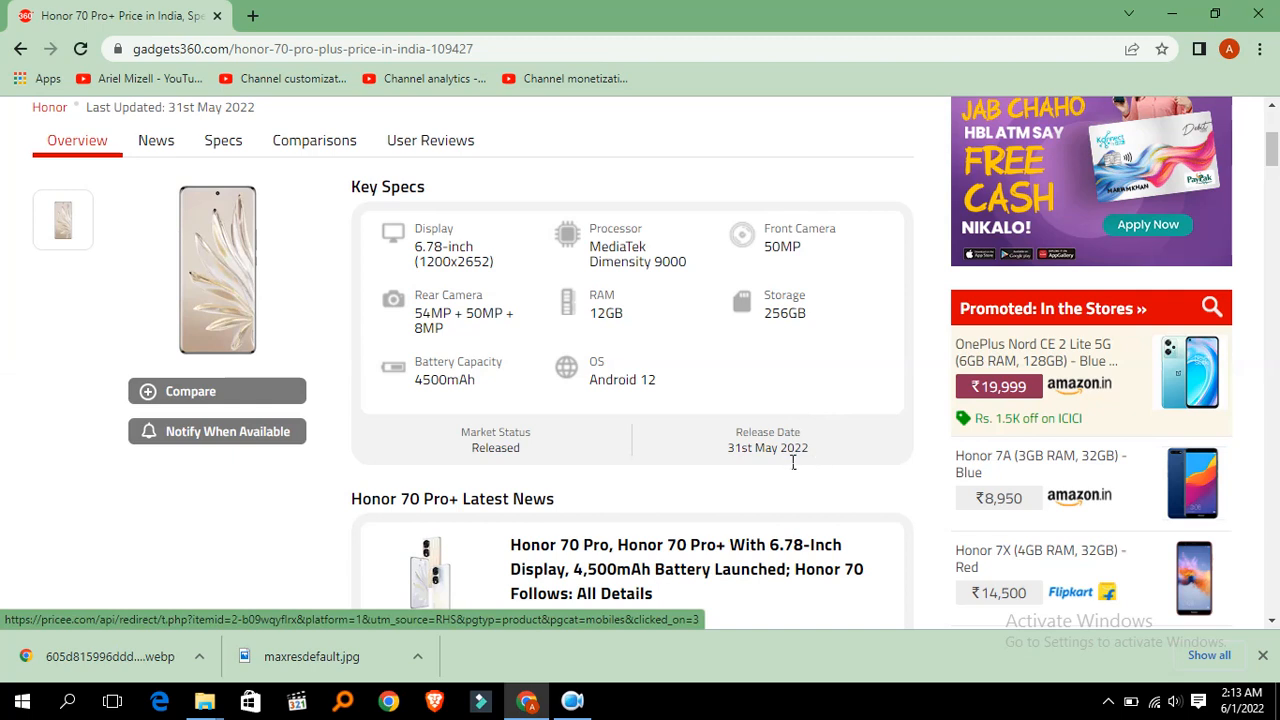
{"action": "mouse_move", "coordinate": [775, 470]}
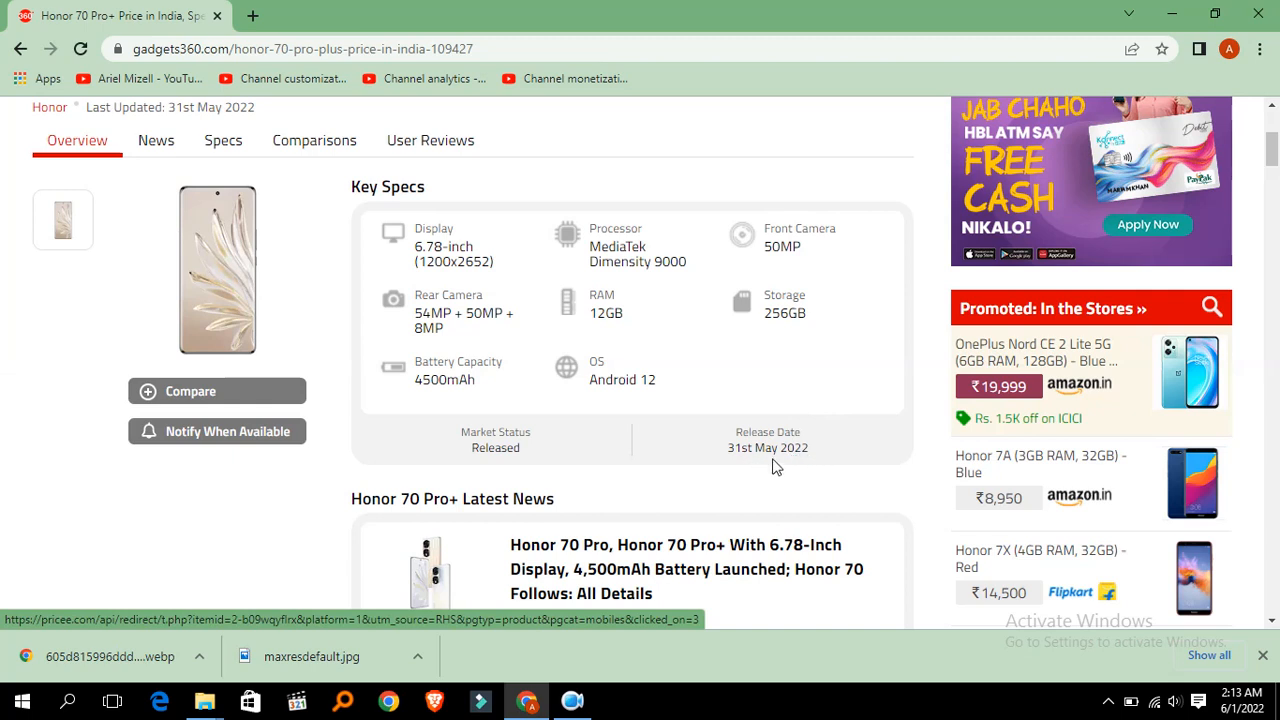
{"action": "mouse_move", "coordinate": [812, 462]}
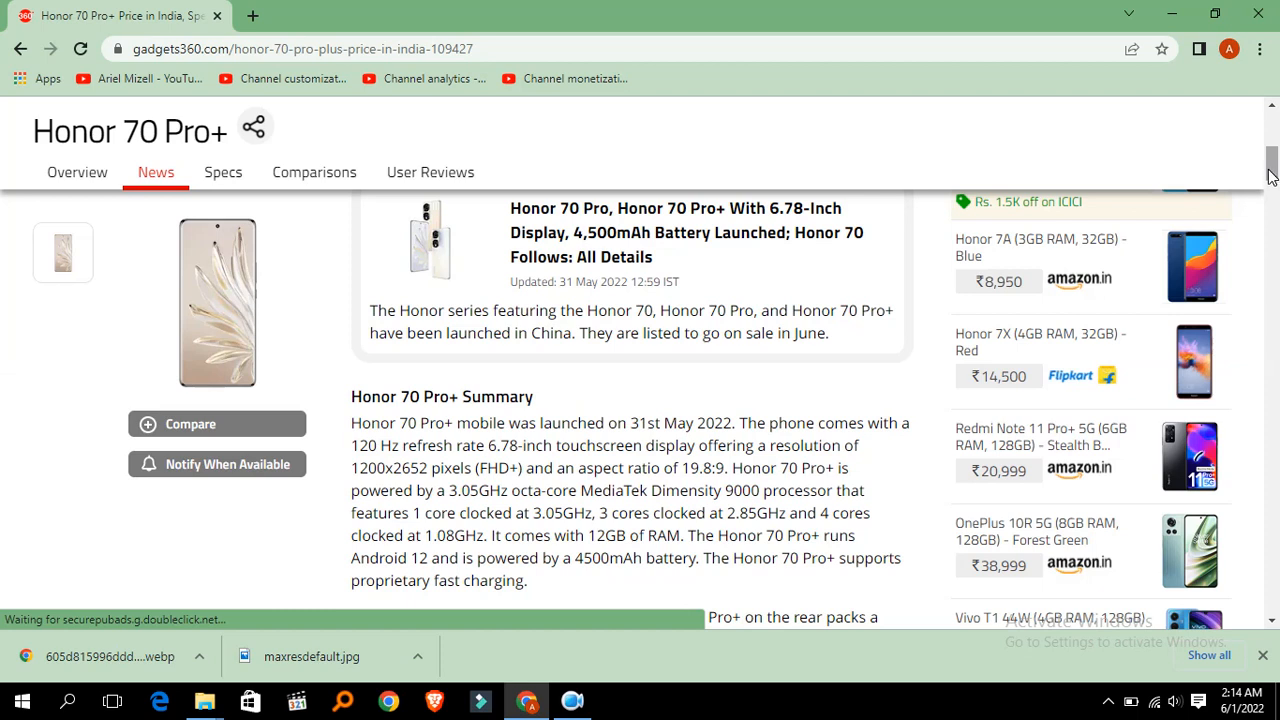
{"action": "mouse_move", "coordinate": [1275, 255]}
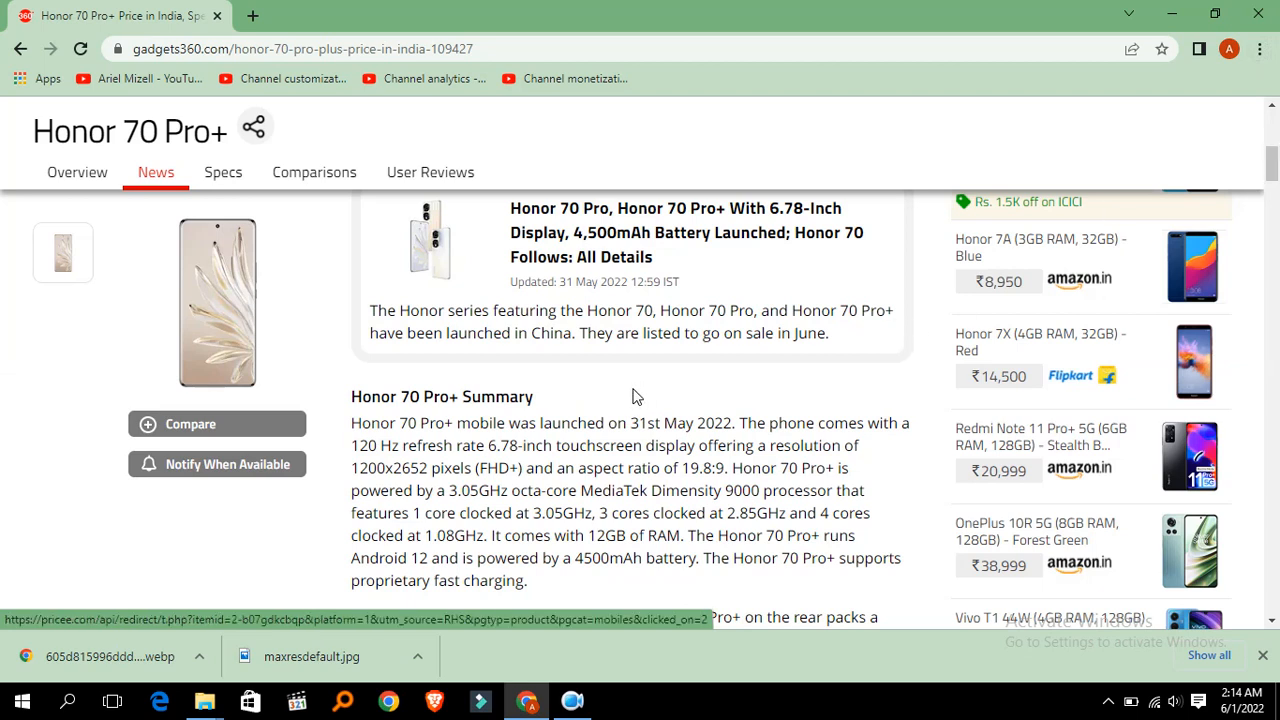
{"action": "mouse_move", "coordinate": [1205, 297]}
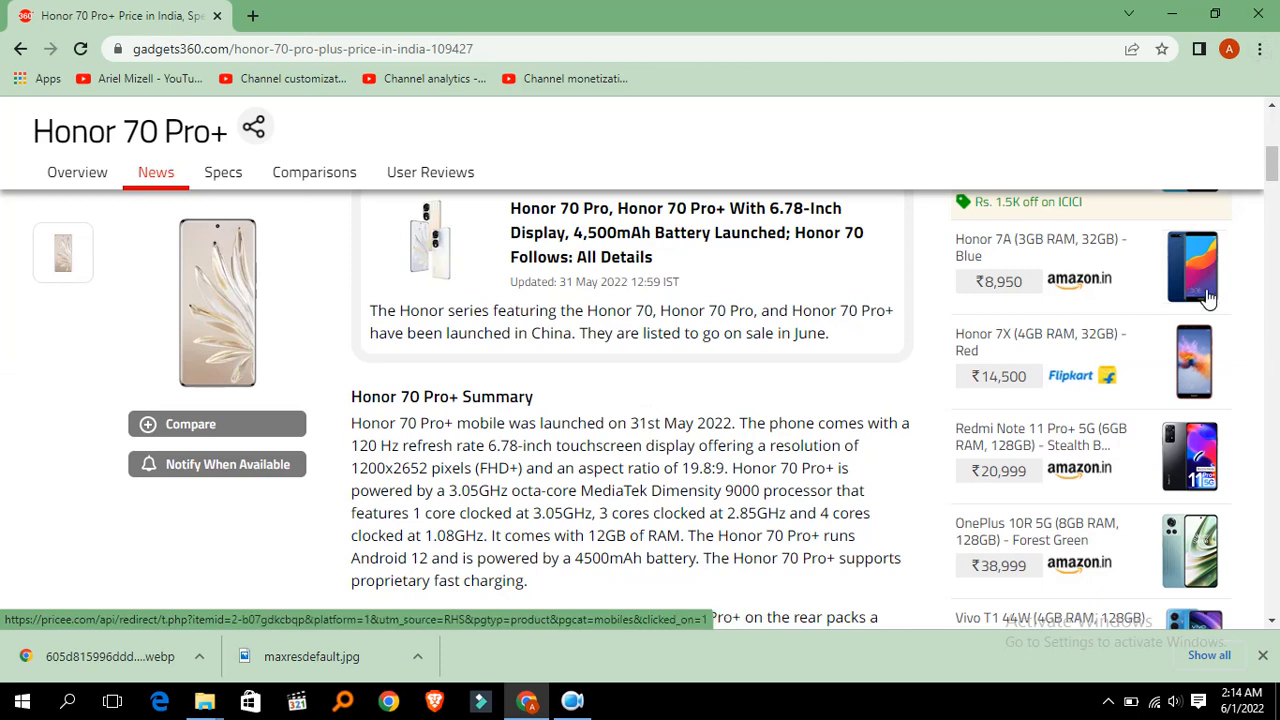
Step: Scroll the summary past camera, storage and dimensions to connectivity, sensors and Similar Products
{"action": "scroll", "scroll_direction": "down", "scroll_amount": 3}
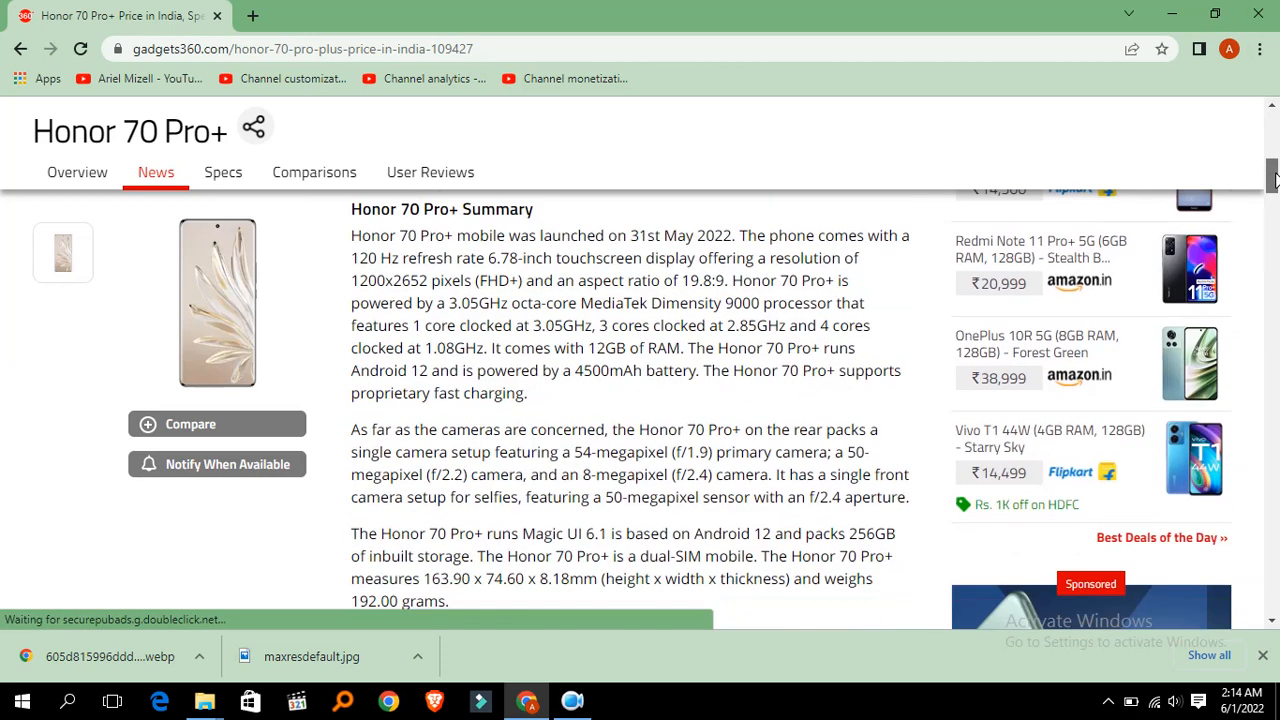
{"action": "scroll", "scroll_direction": "down", "scroll_amount": 3}
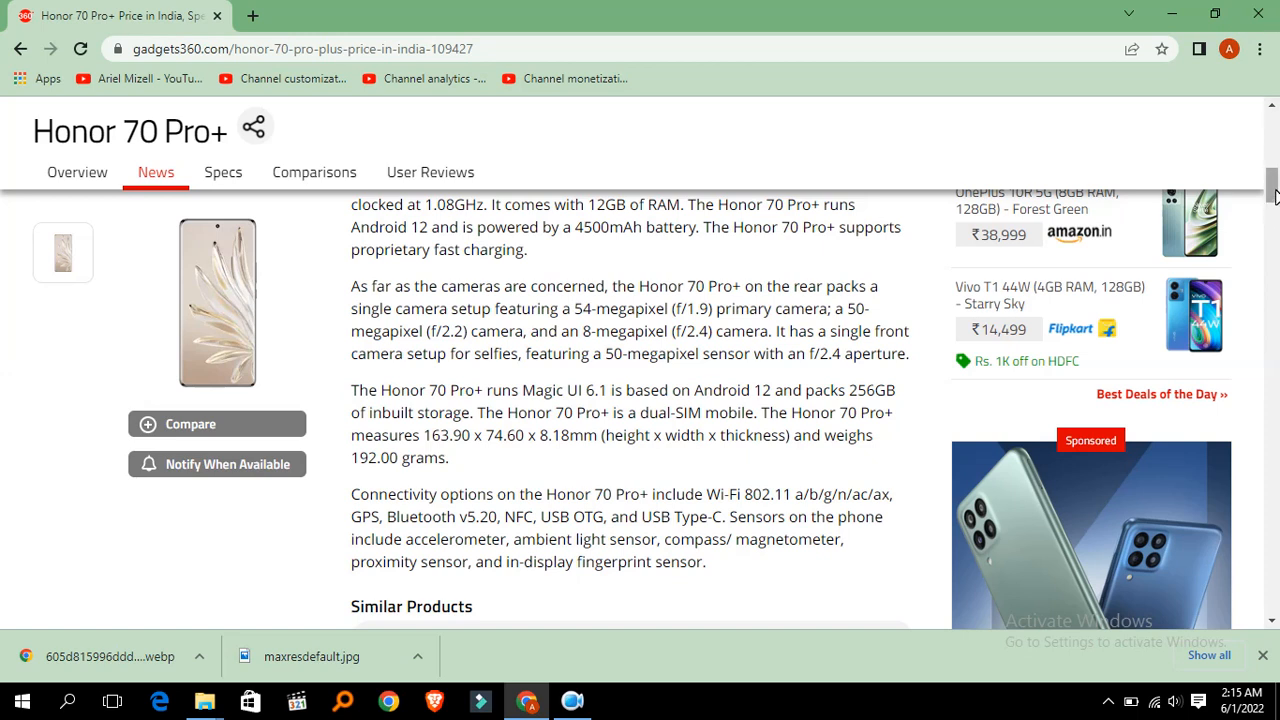
Step: Scroll past Similar Products to the General and Display sections of Full Specifications
{"action": "scroll", "scroll_direction": "down", "scroll_amount": 3}
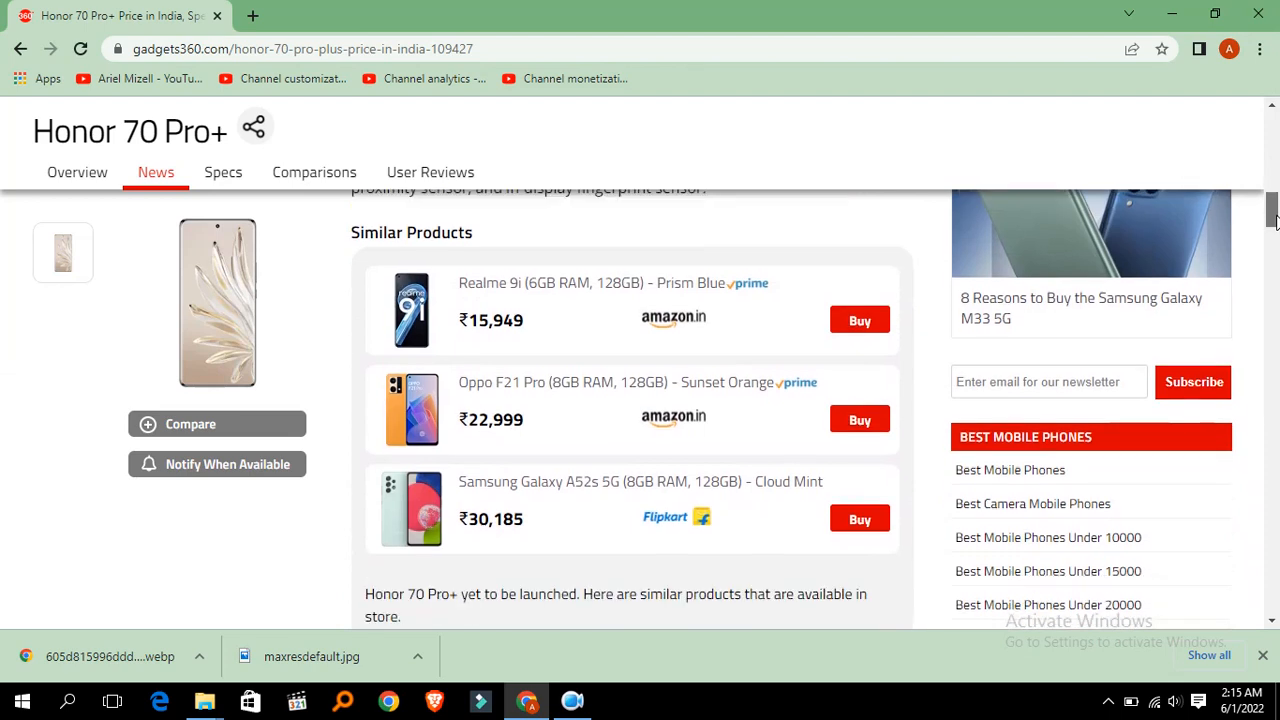
{"action": "scroll", "scroll_direction": "down", "scroll_amount": 3}
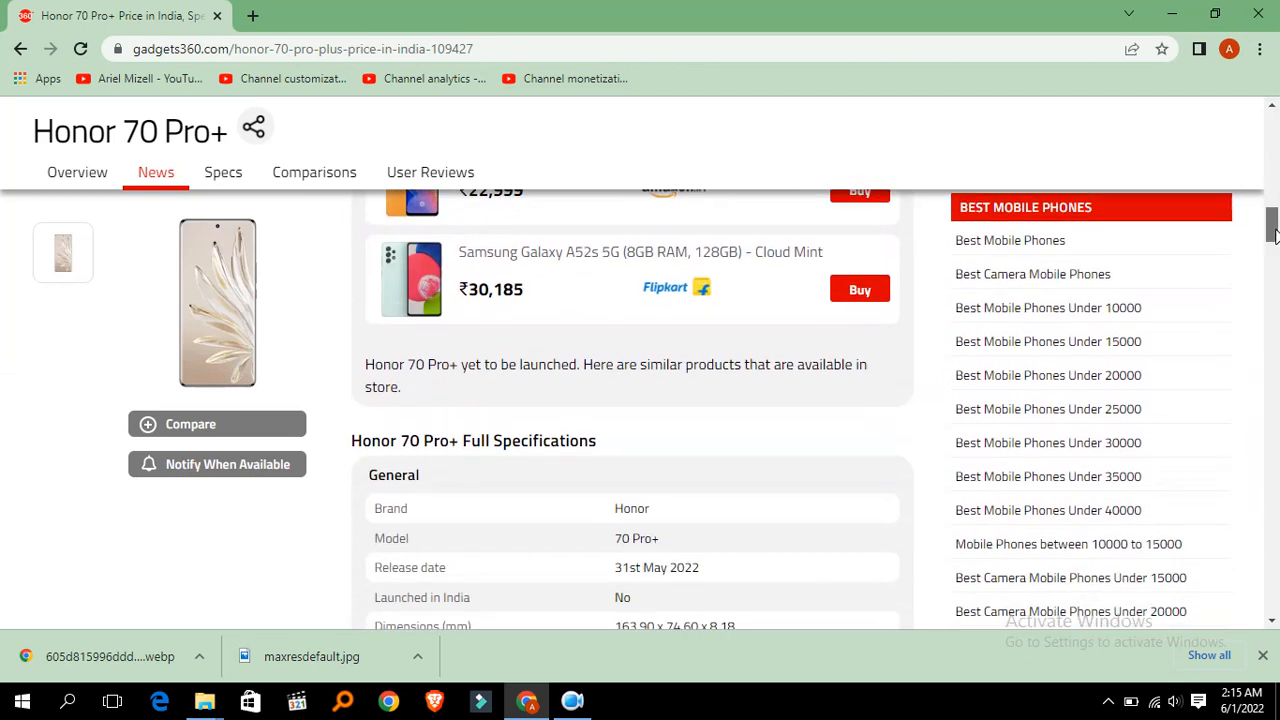
{"action": "scroll", "scroll_direction": "down", "scroll_amount": 3}
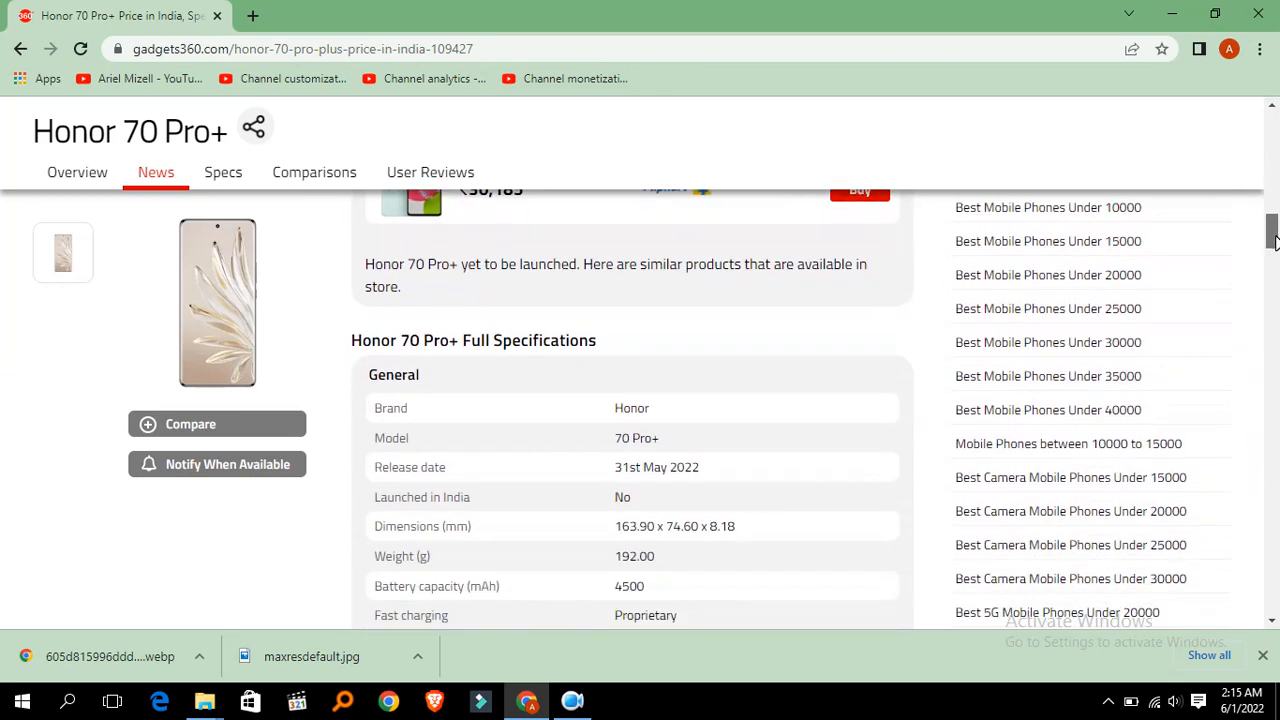
{"action": "scroll", "scroll_direction": "down", "scroll_amount": 3}
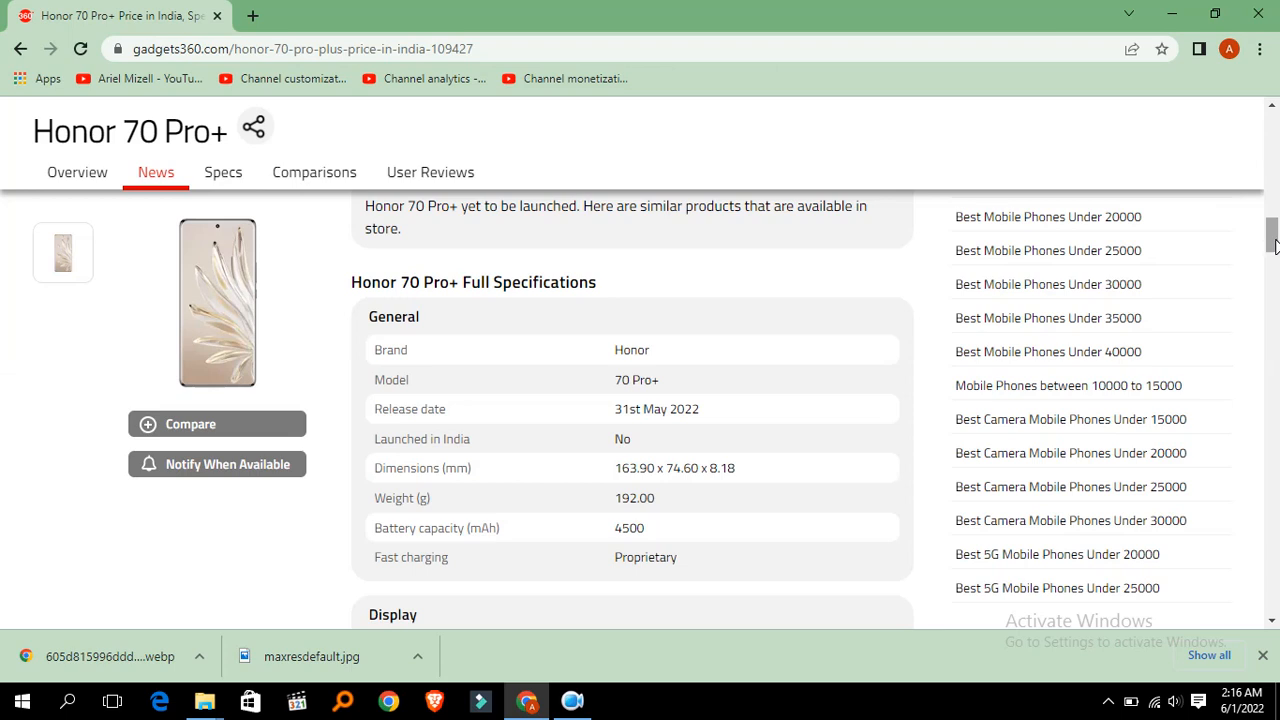
{"action": "mouse_move", "coordinate": [1276, 232]}
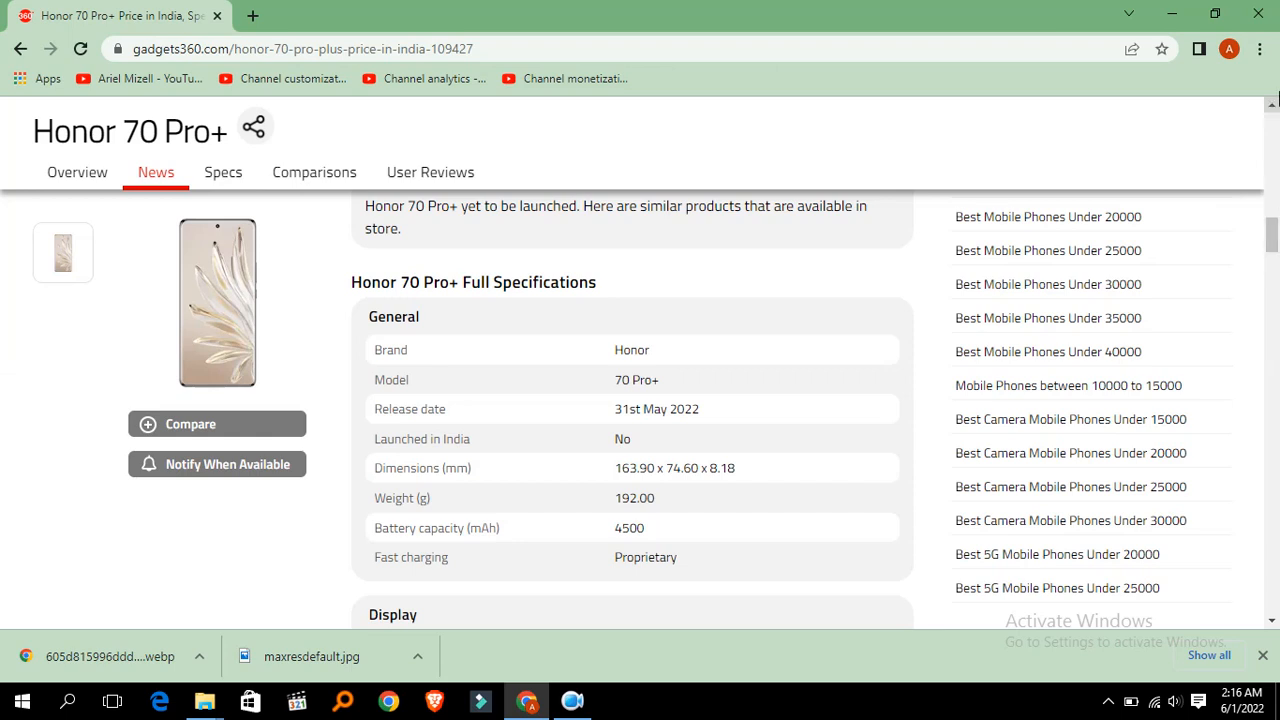
{"action": "scroll", "scroll_direction": "down", "scroll_amount": 3}
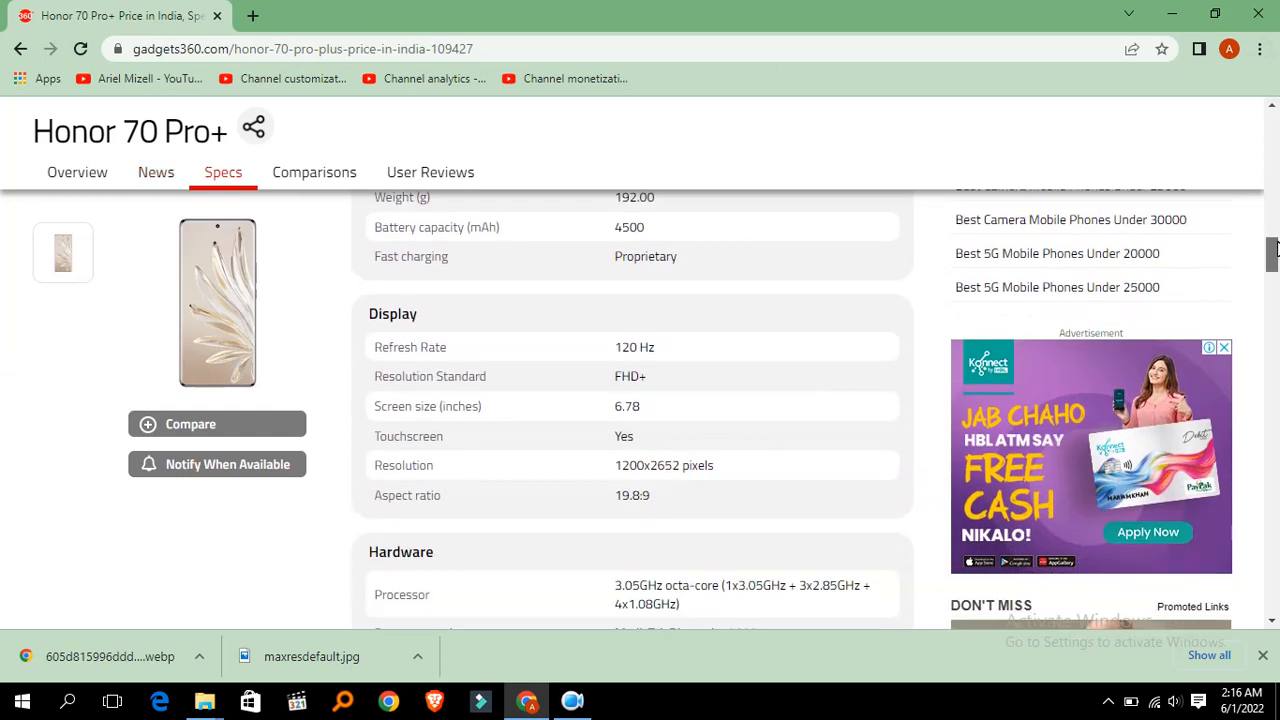
Step: Scroll past Hardware and Camera to Software and Connectivity, down to the number of SIMs
{"action": "scroll", "scroll_direction": "down", "scroll_amount": 3}
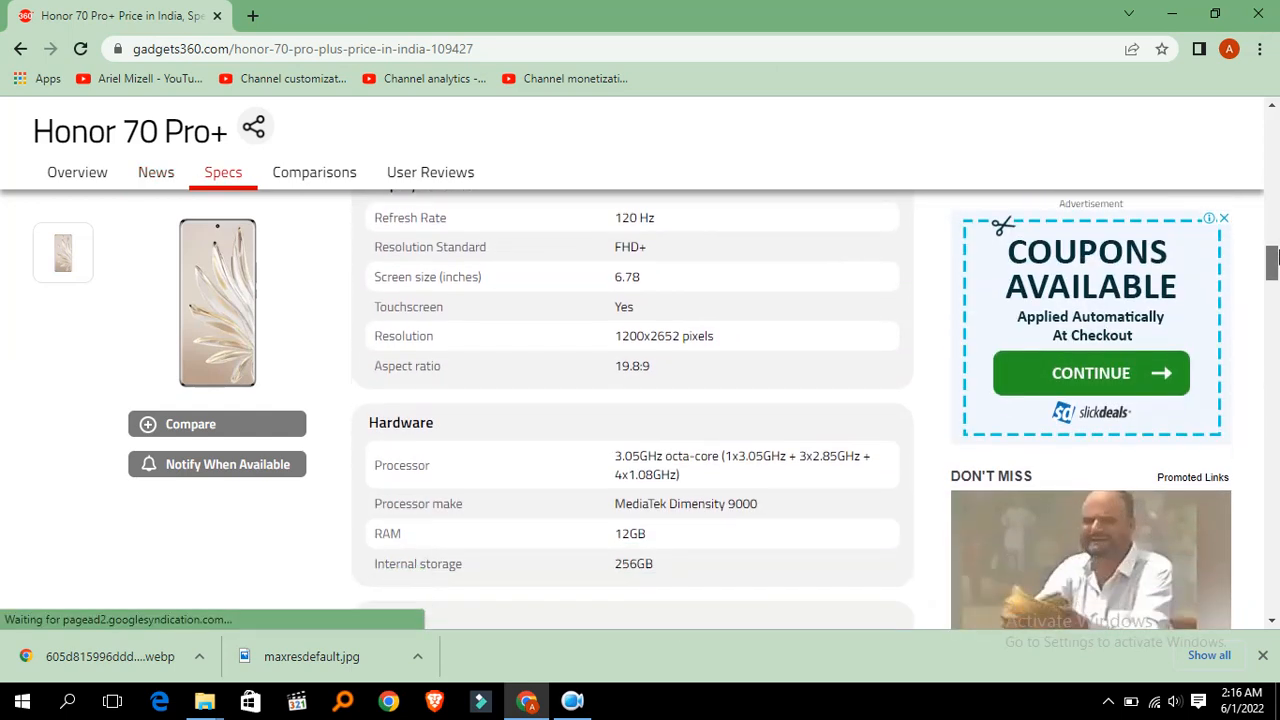
{"action": "scroll", "scroll_direction": "down", "scroll_amount": 3}
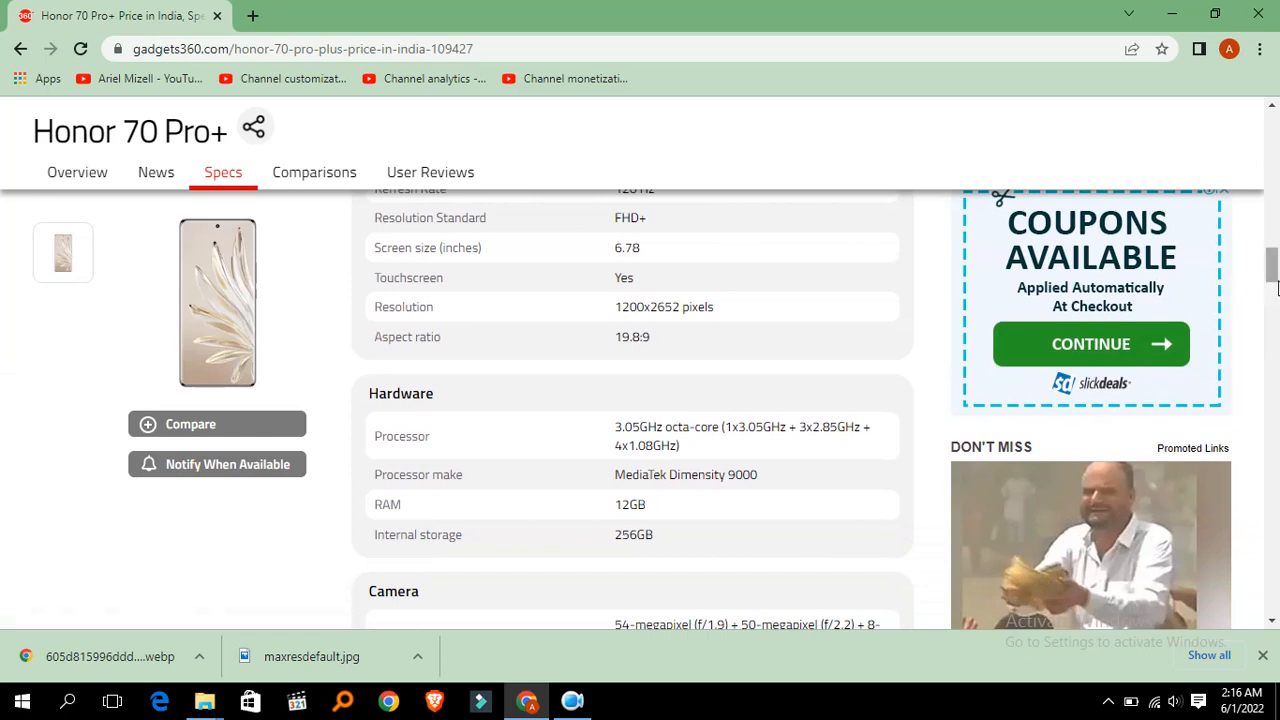
{"action": "scroll", "scroll_direction": "down", "scroll_amount": 3}
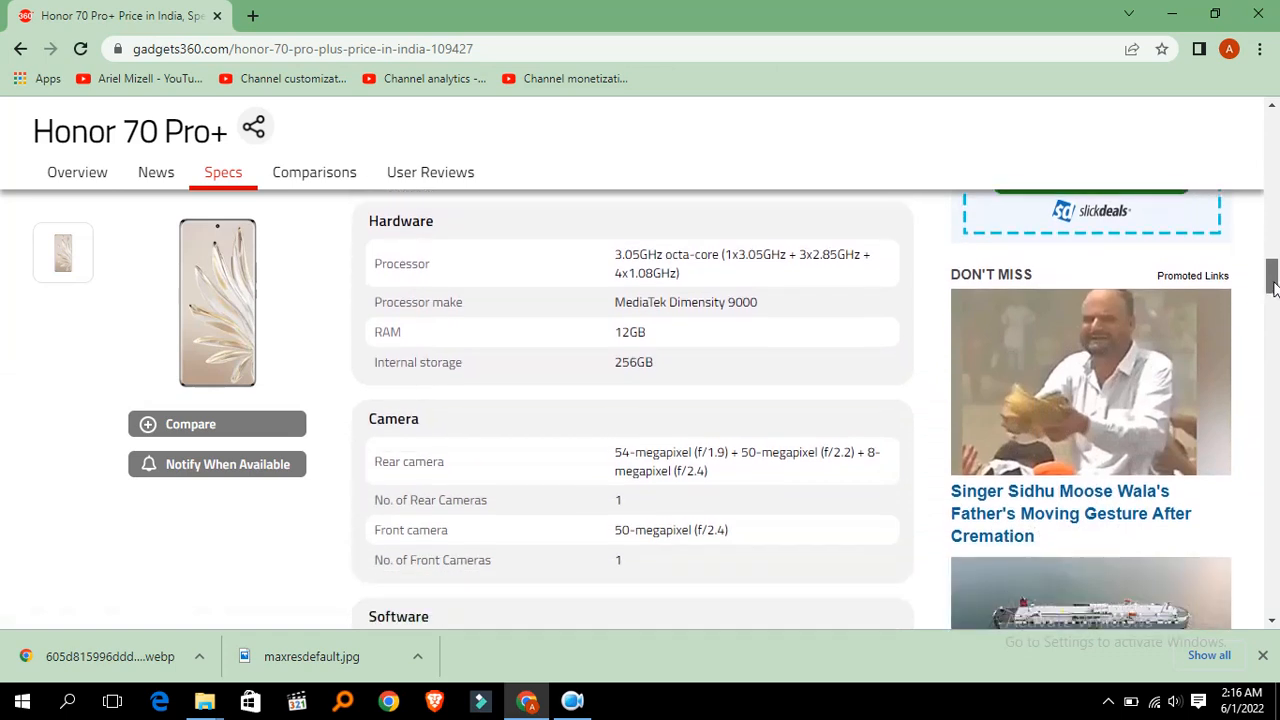
{"action": "scroll", "scroll_direction": "down", "scroll_amount": 3}
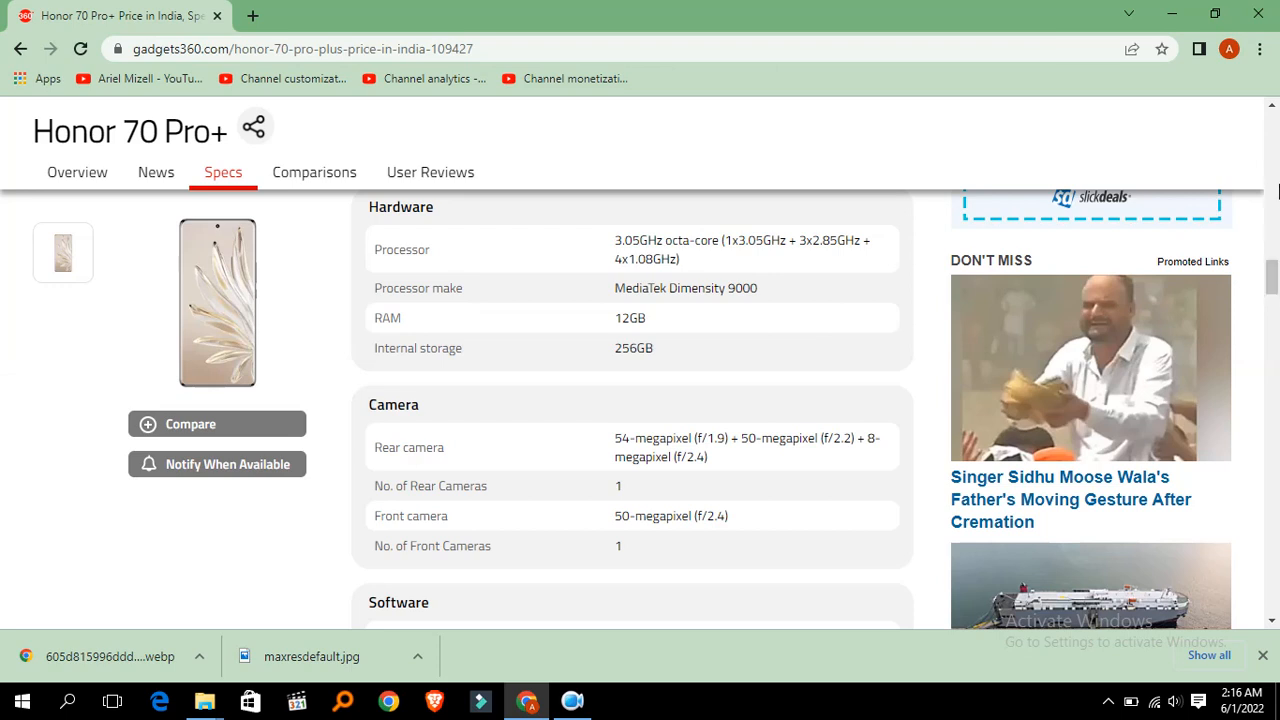
{"action": "scroll", "scroll_direction": "down", "scroll_amount": 3}
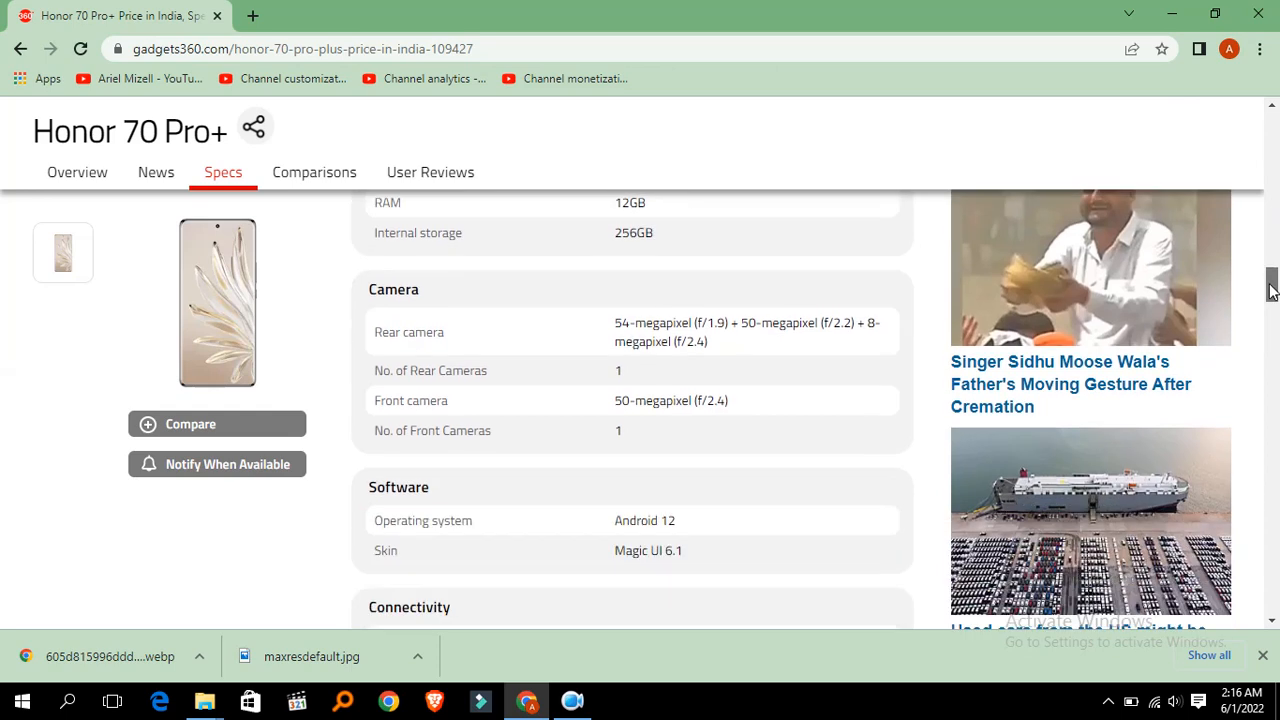
{"action": "scroll", "scroll_direction": "down", "scroll_amount": 3}
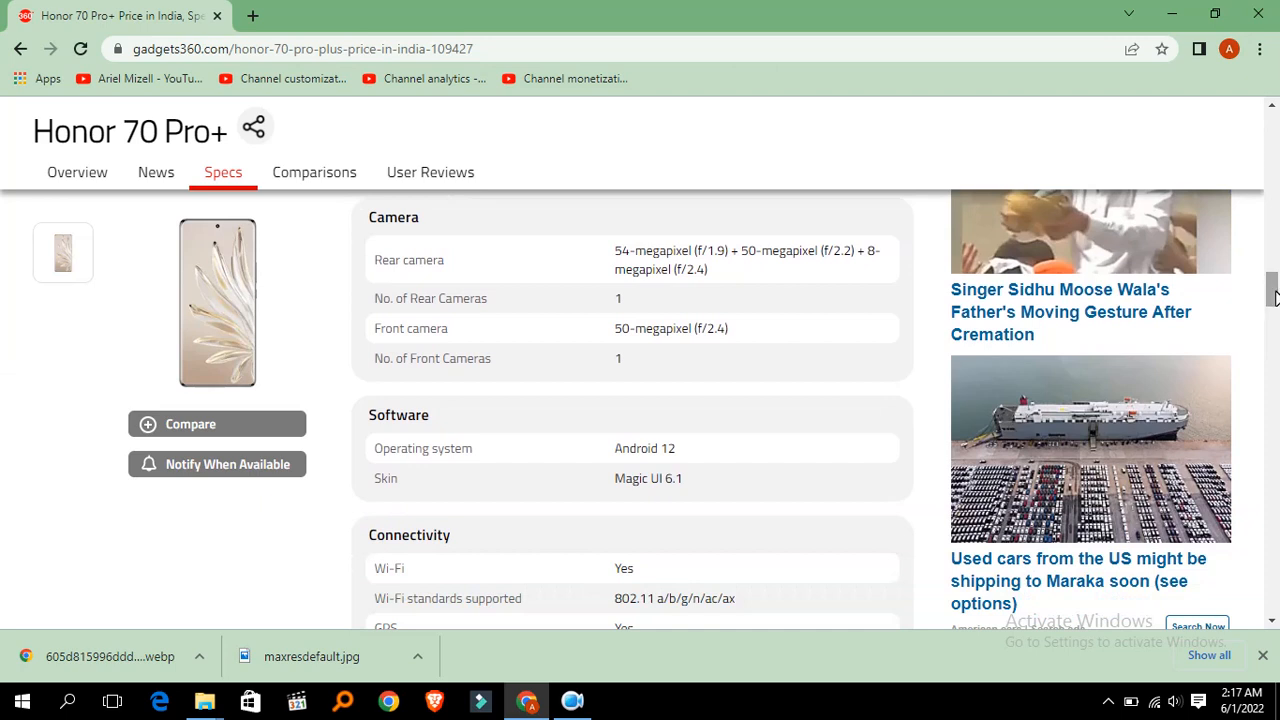
{"action": "scroll", "scroll_direction": "down", "scroll_amount": 3}
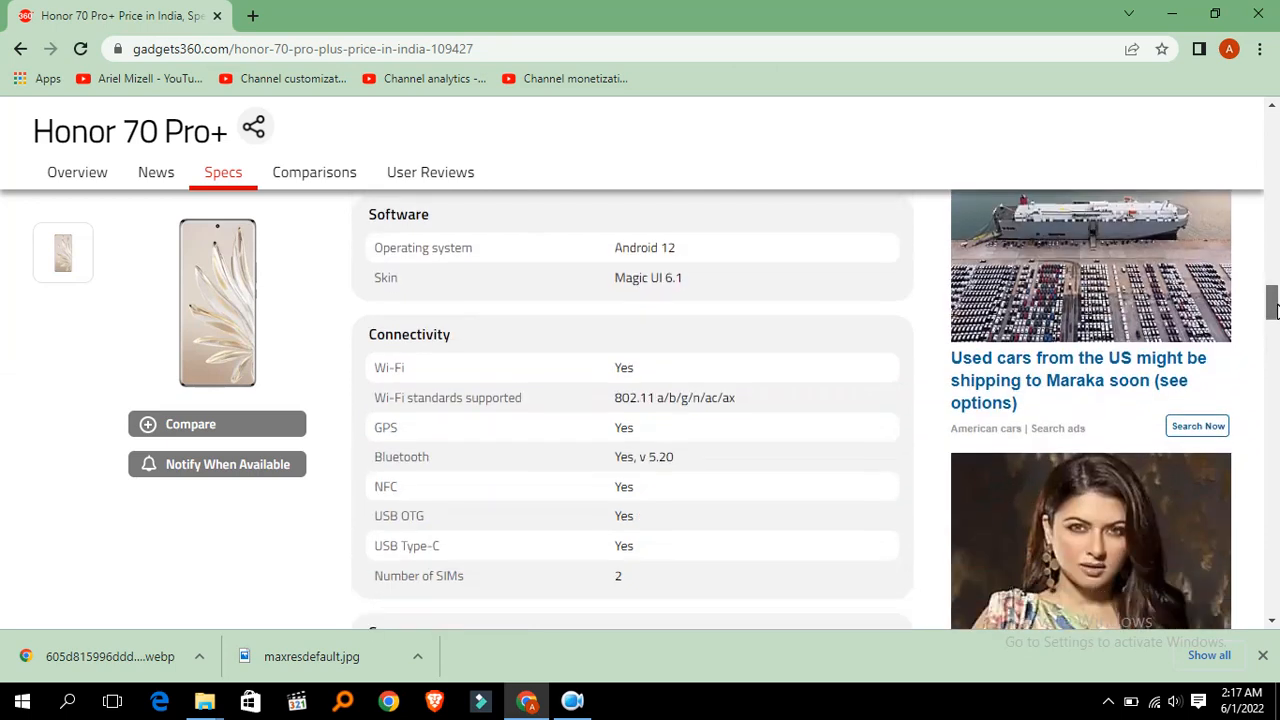
Step: Scroll down to the Sensors list, store offers, competitors and other Honor phones
{"action": "scroll", "scroll_direction": "down", "scroll_amount": 3}
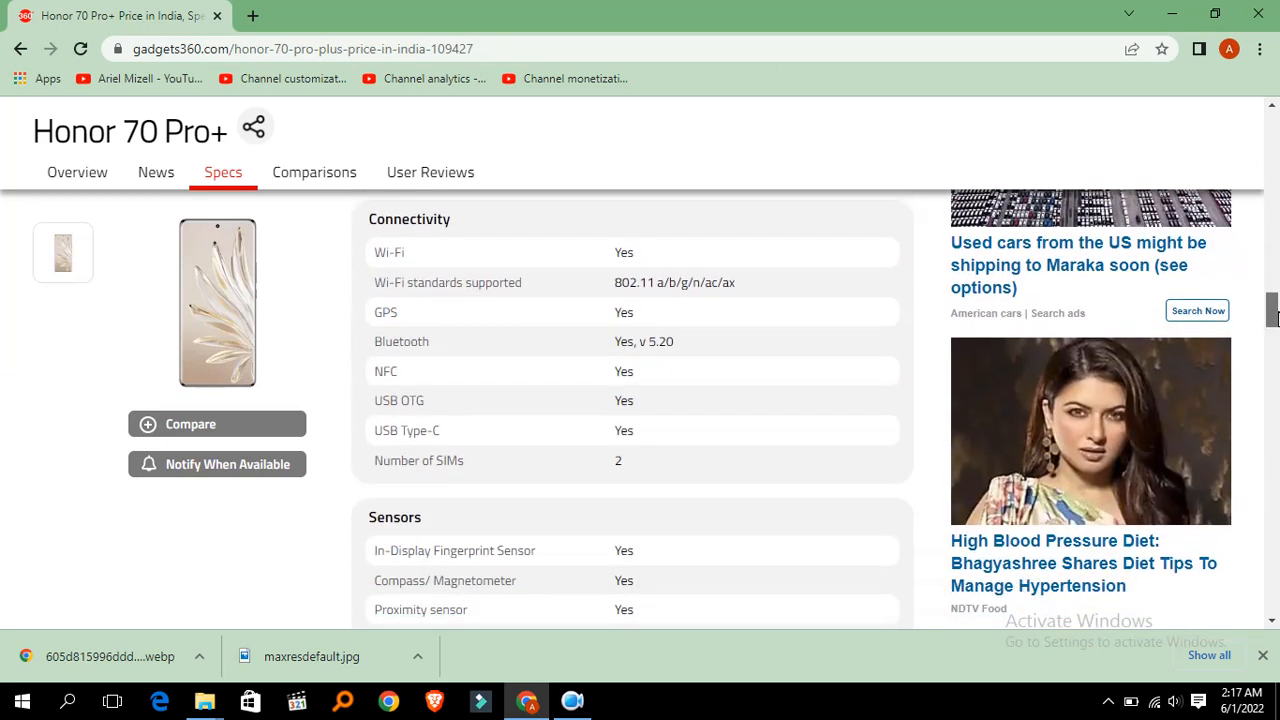
{"action": "scroll", "scroll_direction": "down", "scroll_amount": 3}
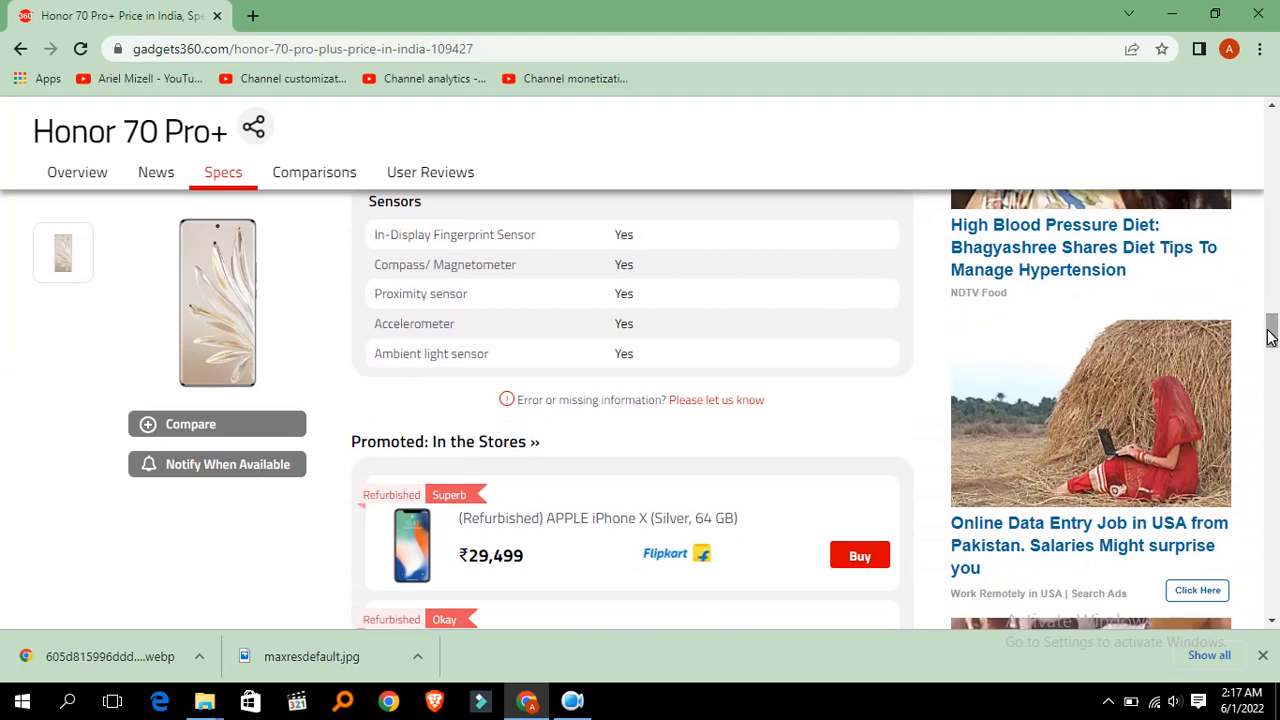
{"action": "scroll", "scroll_direction": "down", "scroll_amount": 3}
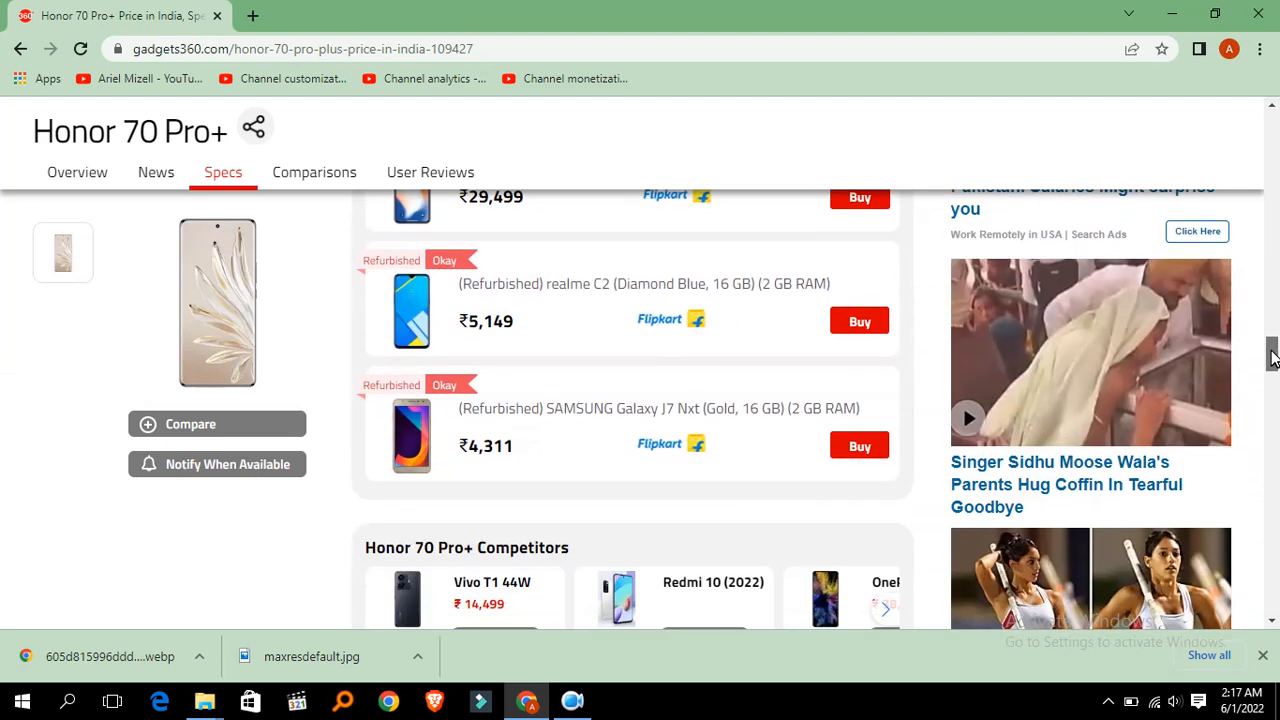
{"action": "left_click", "coordinate": [429, 172]}
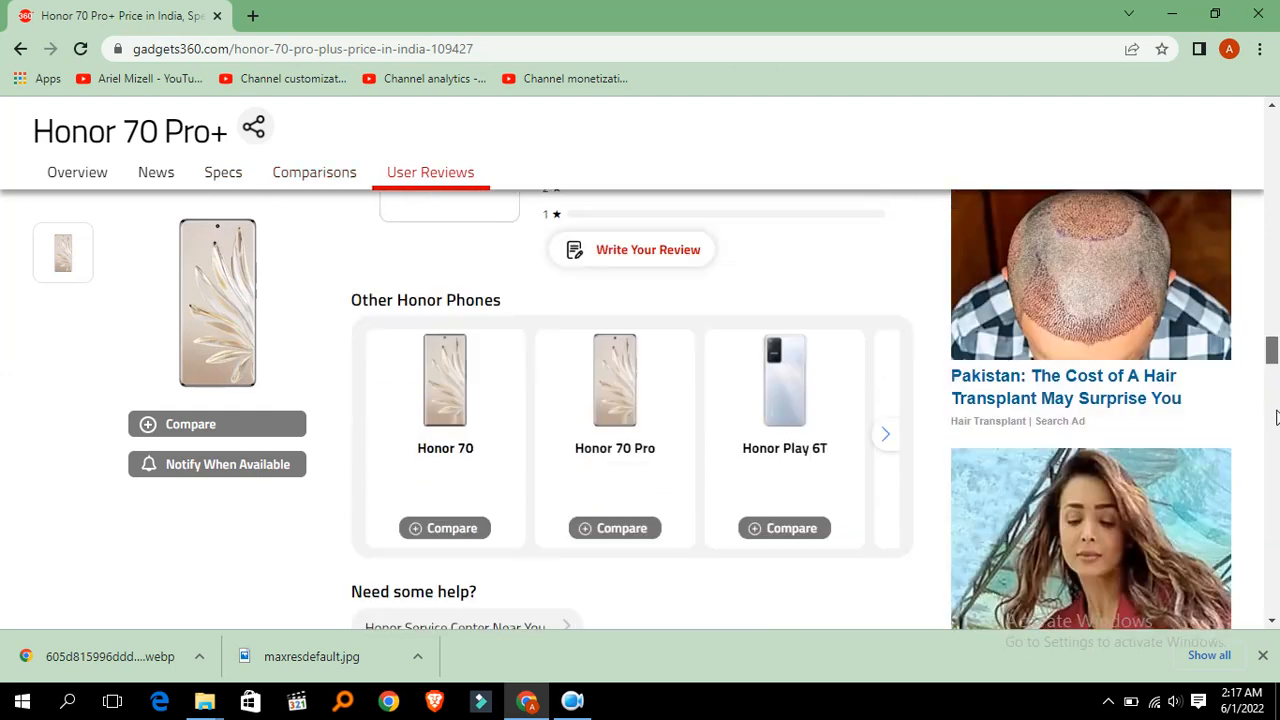
Step: Jump back up to the Hardware and Camera specifications using the scrollbar
{"action": "scroll", "scroll_direction": "down", "scroll_amount": 3}
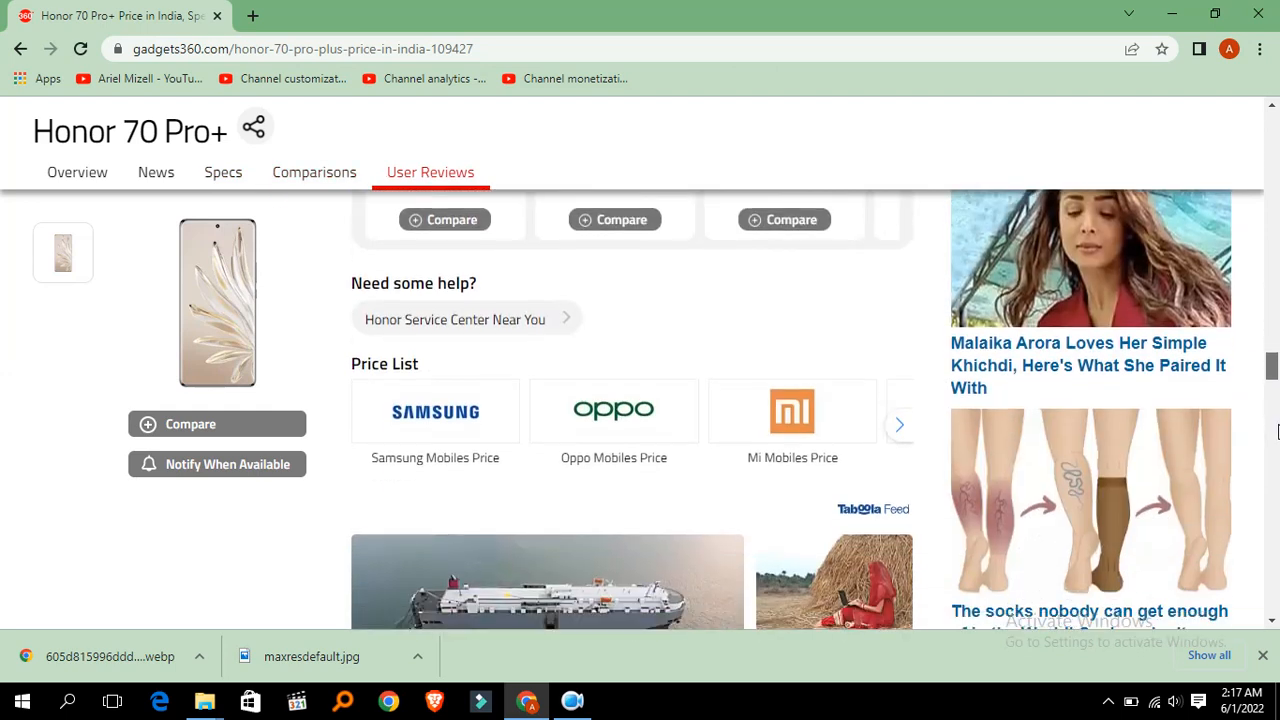
{"action": "scroll", "scroll_direction": "down", "scroll_amount": 3}
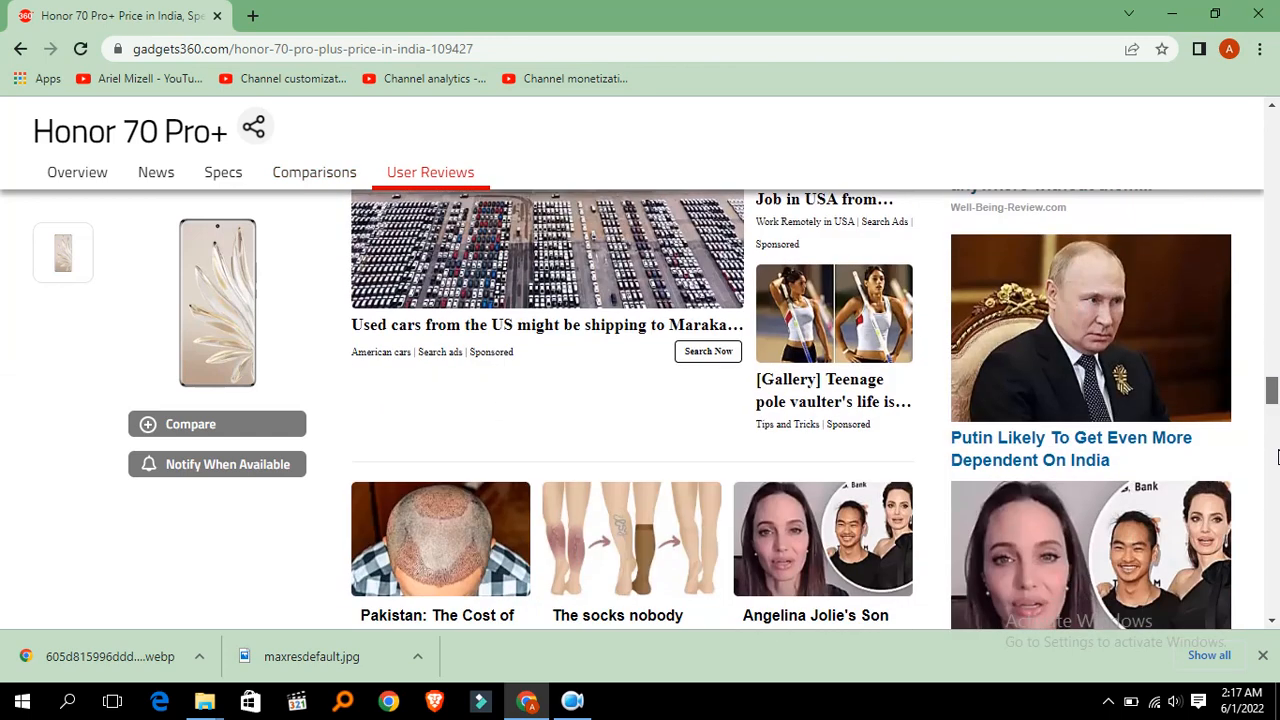
{"action": "left_click", "coordinate": [223, 172]}
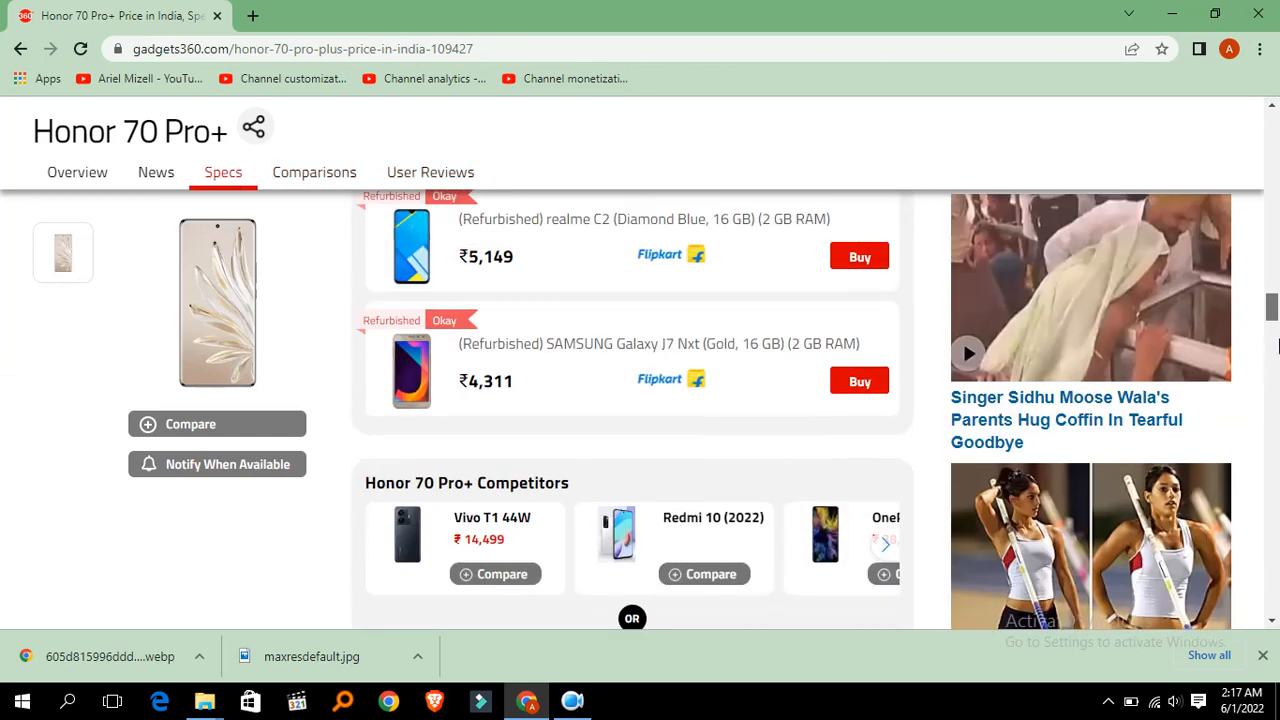
{"action": "scroll", "scroll_direction": "down", "scroll_amount": 3}
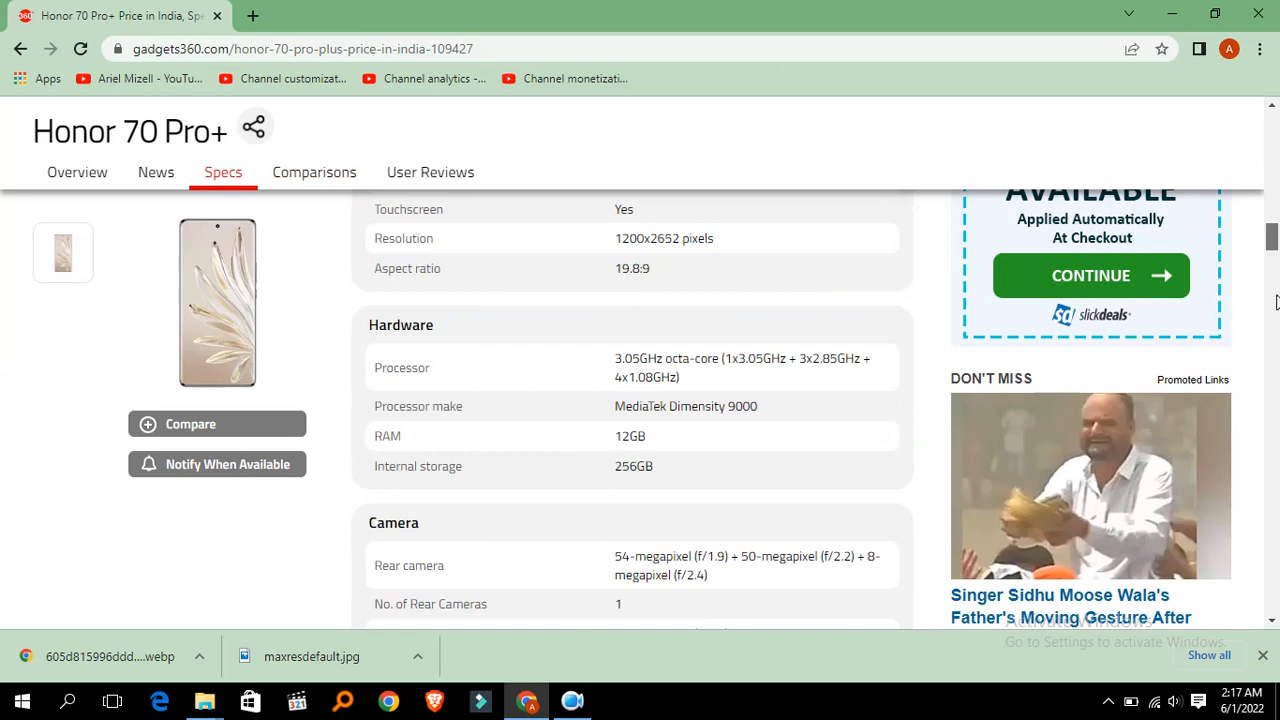